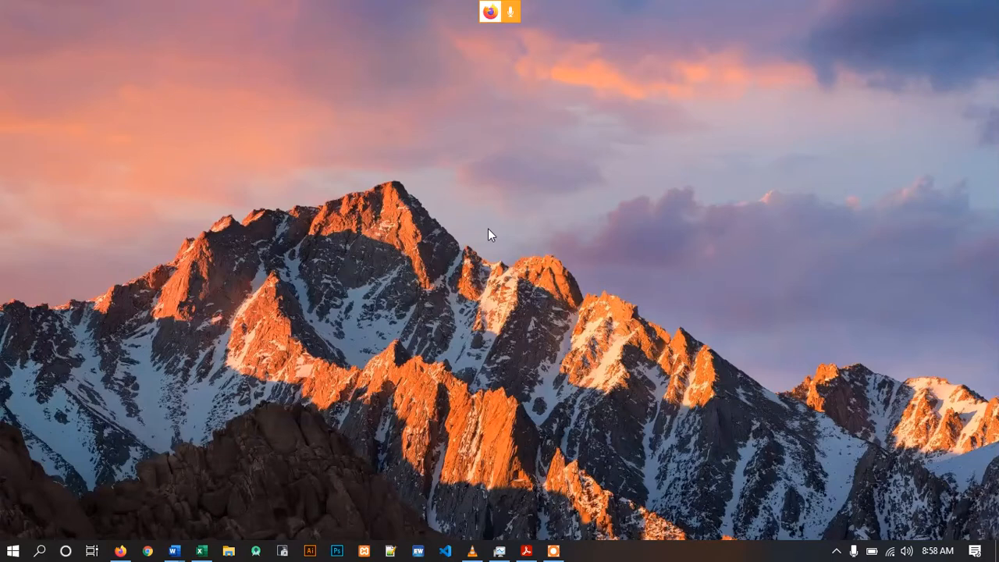
{"action": "mouse_move", "coordinate": [463, 283]}
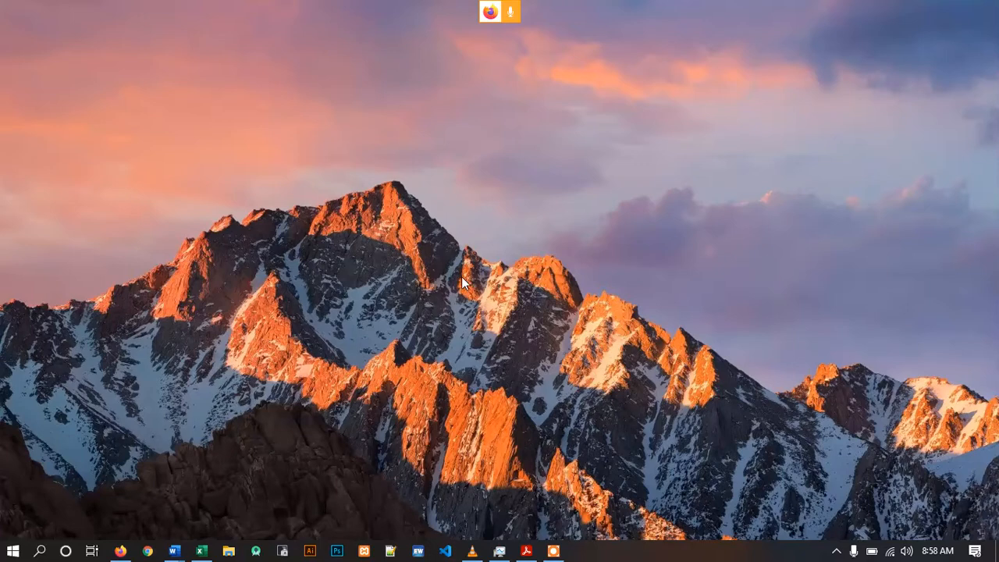
{"action": "mouse_move", "coordinate": [281, 263]}
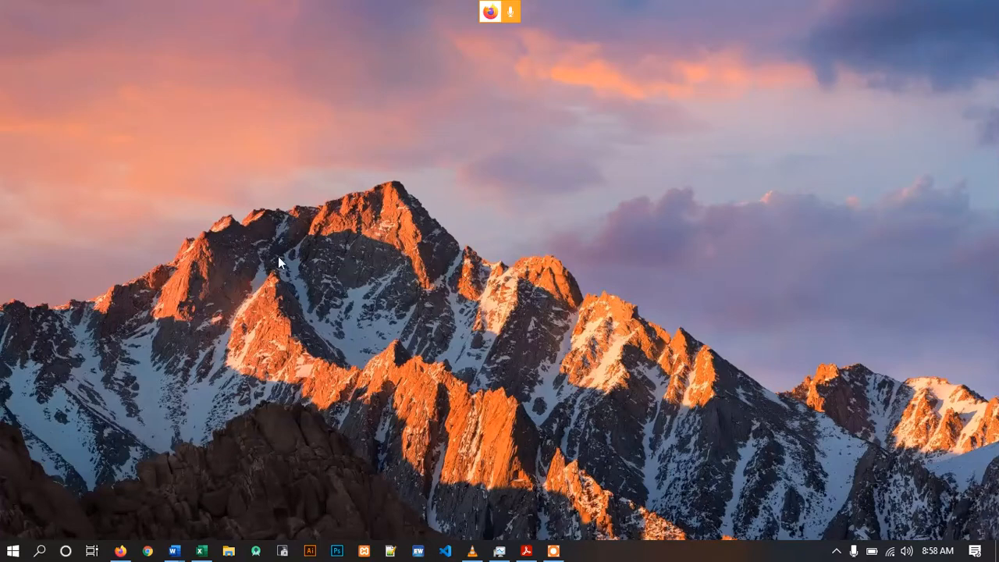
Search Google in Firefox for 'virtual audio cable'.
{"action": "left_click", "coordinate": [122, 552]}
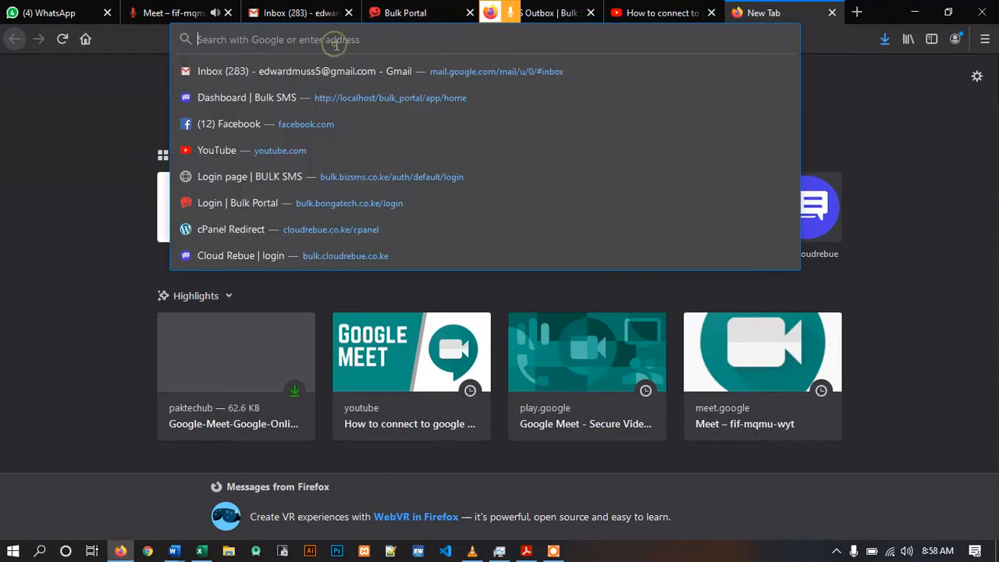
{"action": "type", "text": "virtual+audio+cable"}
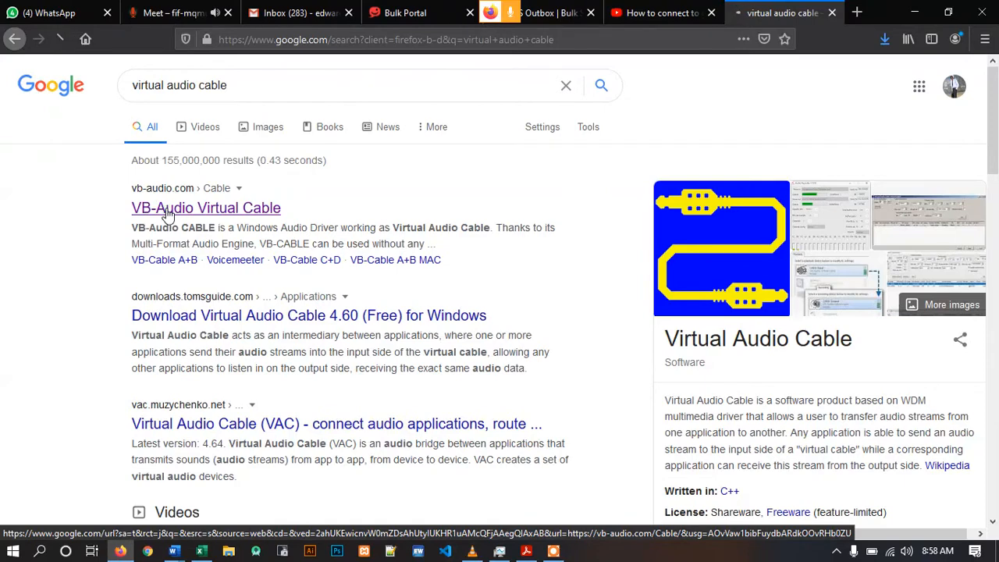
Open the VB-Audio Virtual Cable result and scroll to the Windows and macOS driver downloads.
{"action": "left_click", "coordinate": [206, 207]}
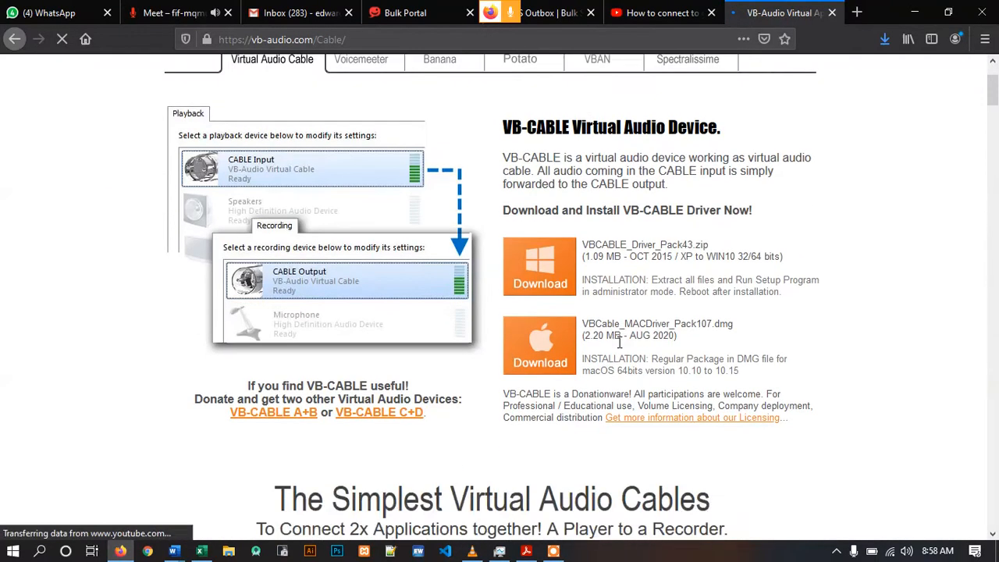
{"action": "scroll", "scroll_direction": "down", "scroll_amount": 3}
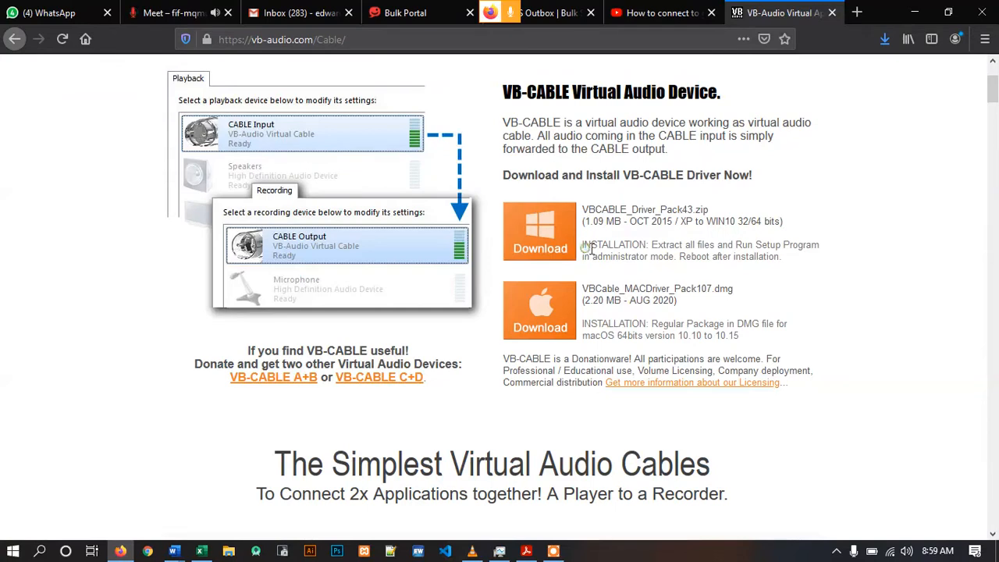
{"action": "left_click_drag", "start_coordinate": [581, 245], "coordinate": [781, 256]}
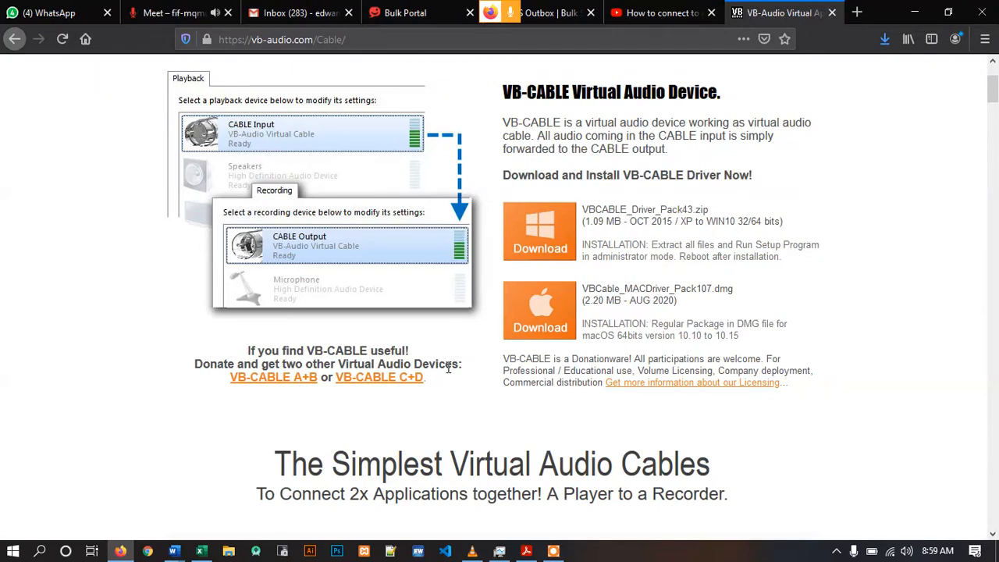
In VLC Preferences > Audio, set Device to CABLE Input (VB-Audio Virtual Cable) and save.
{"action": "left_click", "coordinate": [470, 549]}
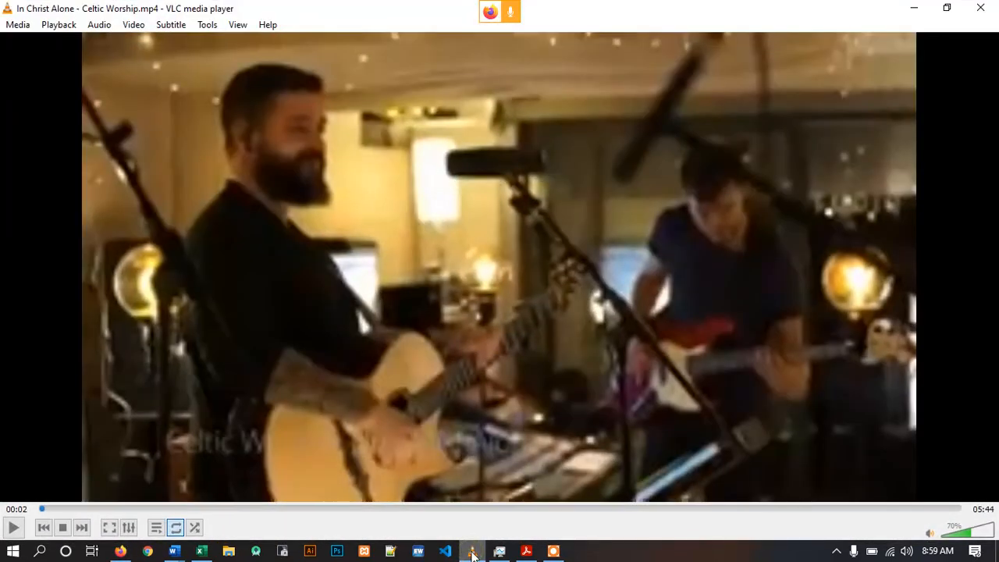
{"action": "left_click", "coordinate": [207, 24]}
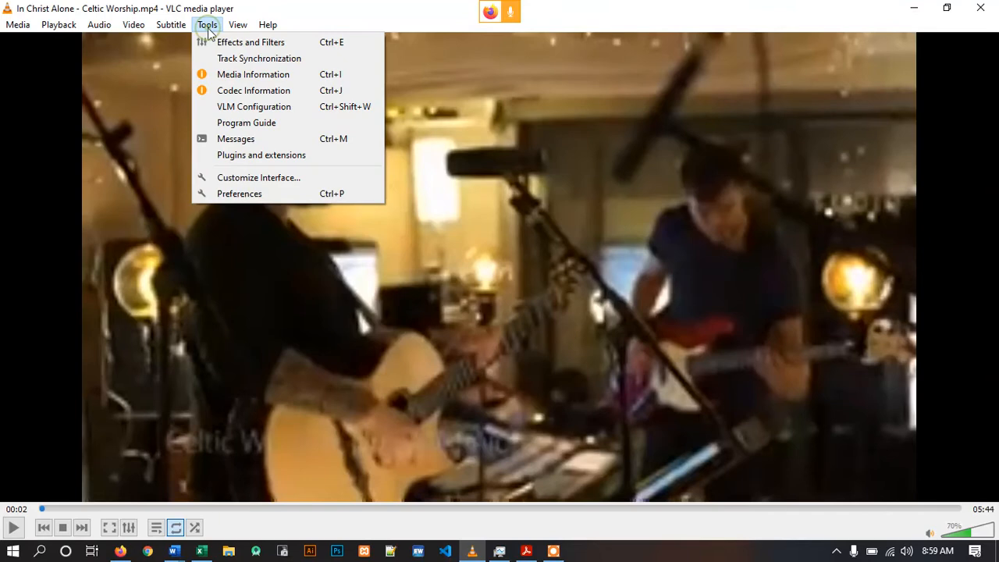
{"action": "left_click", "coordinate": [239, 194]}
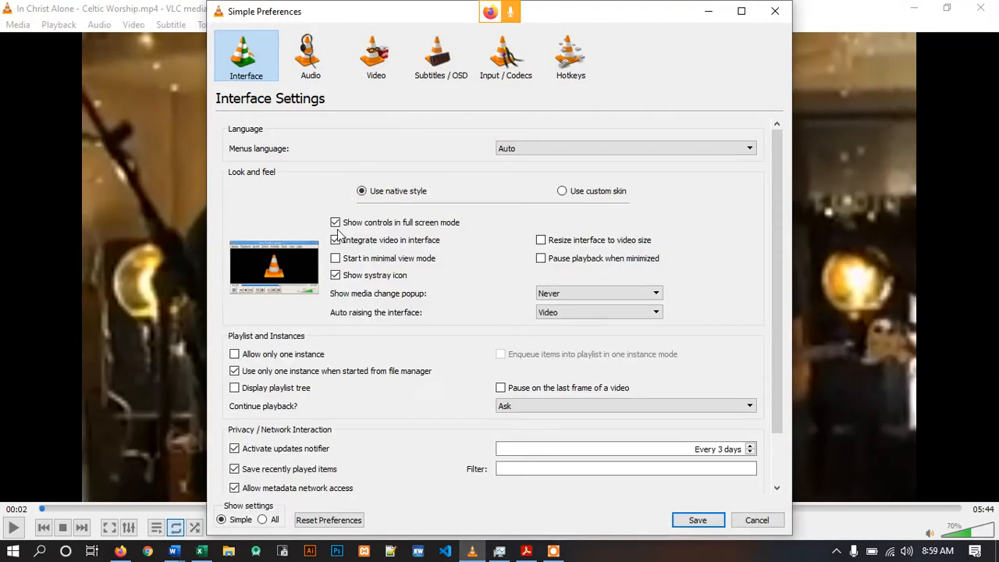
{"action": "left_click", "coordinate": [310, 55]}
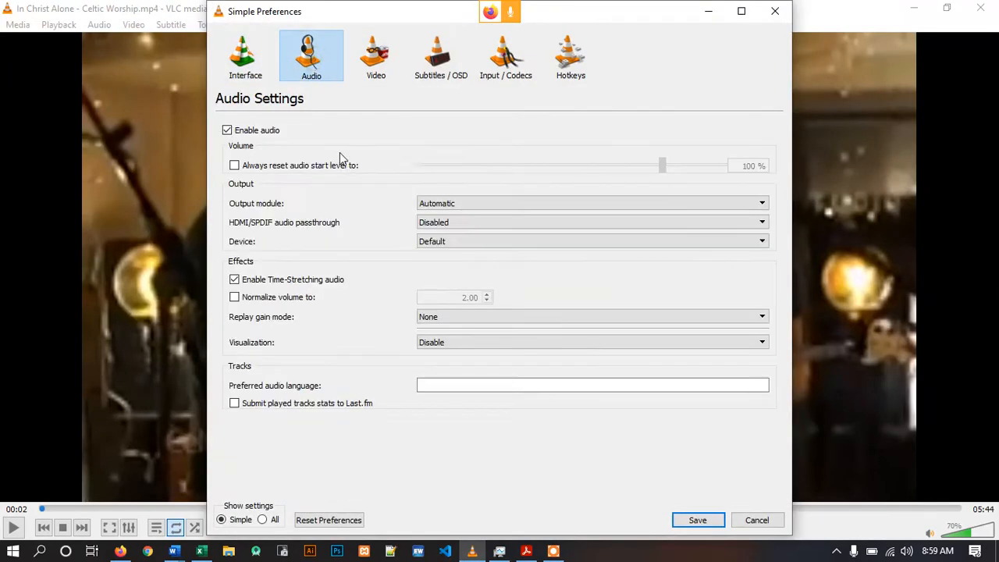
{"action": "mouse_move", "coordinate": [248, 249]}
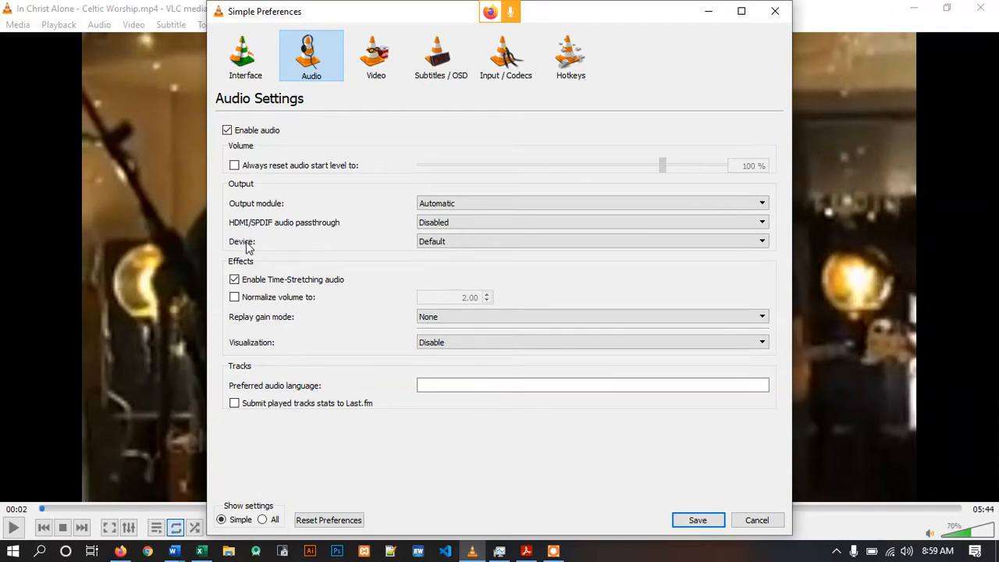
{"action": "left_click", "coordinate": [592, 240]}
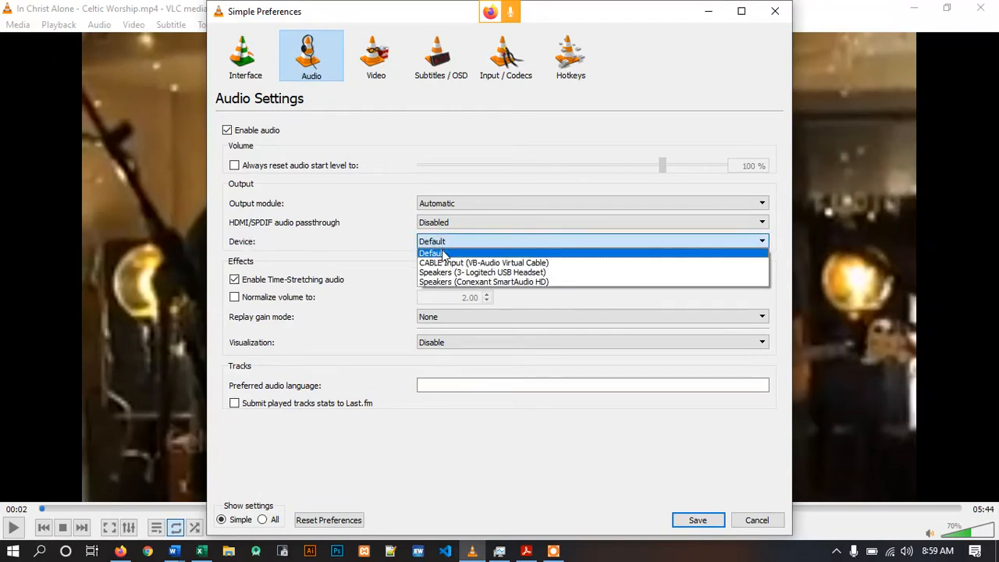
{"action": "mouse_move", "coordinate": [457, 262]}
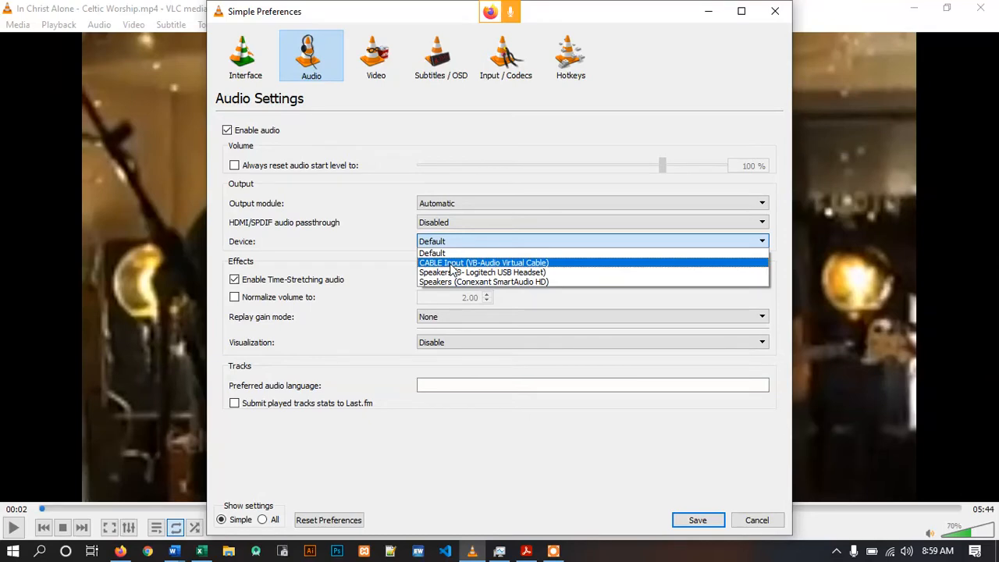
{"action": "left_click", "coordinate": [484, 262]}
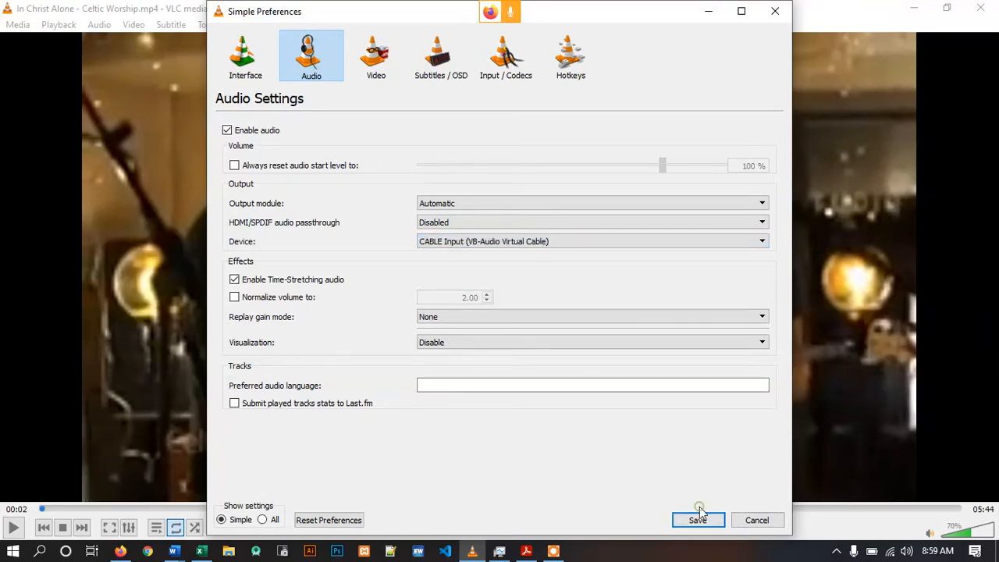
{"action": "left_click", "coordinate": [698, 520]}
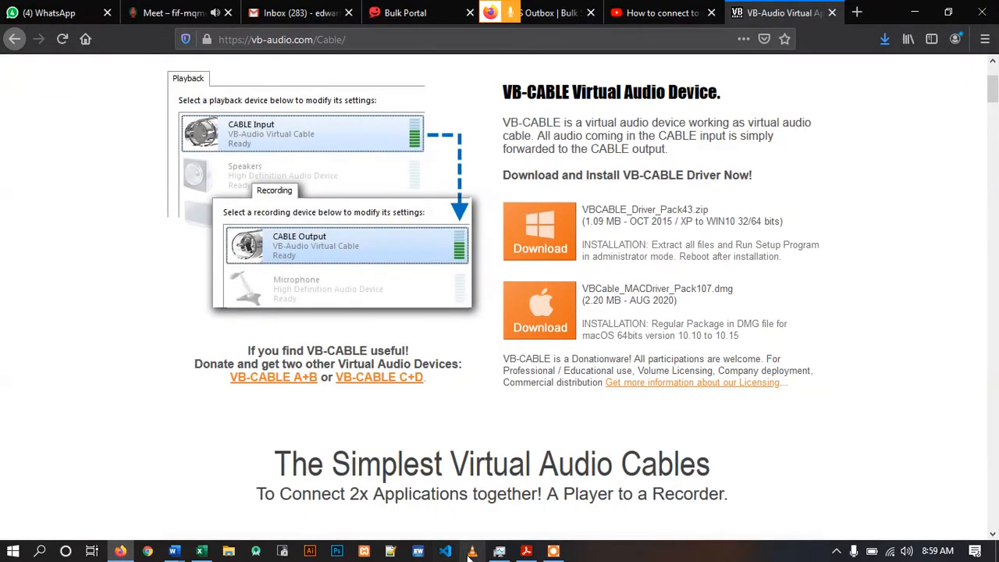
Bring Firefox forward and switch to the Google Meet tab.
{"action": "left_click", "coordinate": [471, 548]}
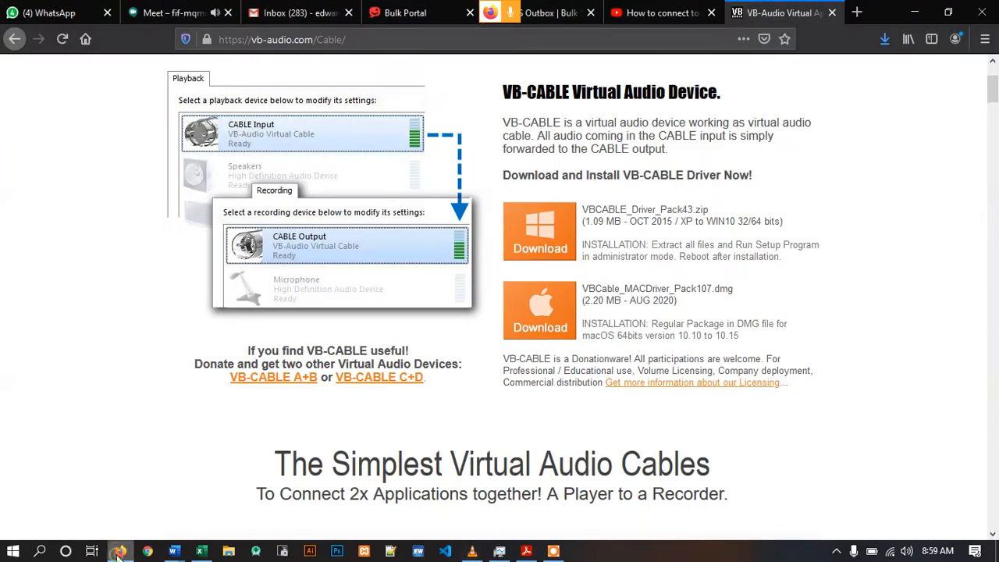
{"action": "left_click", "coordinate": [164, 12]}
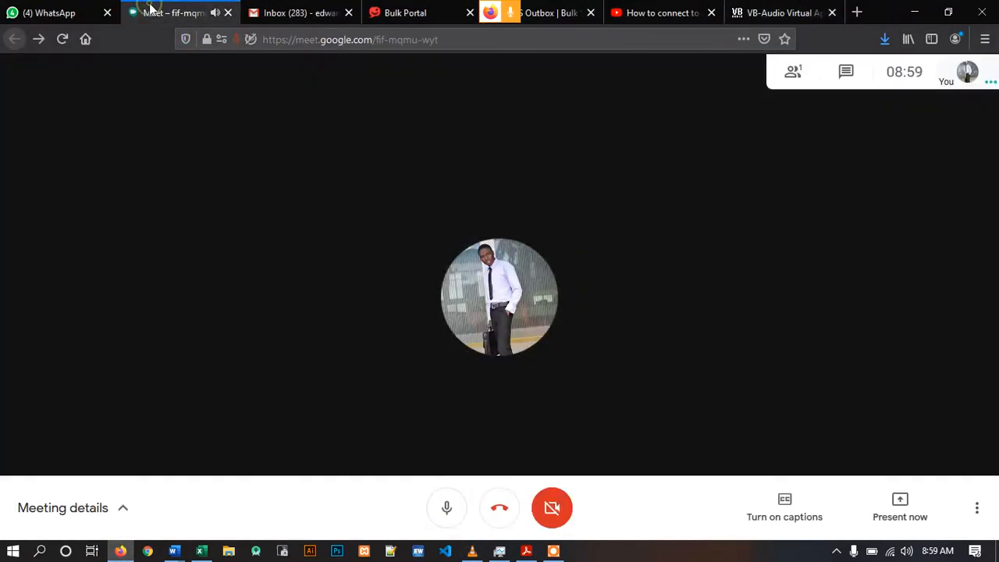
{"action": "mouse_move", "coordinate": [876, 211]}
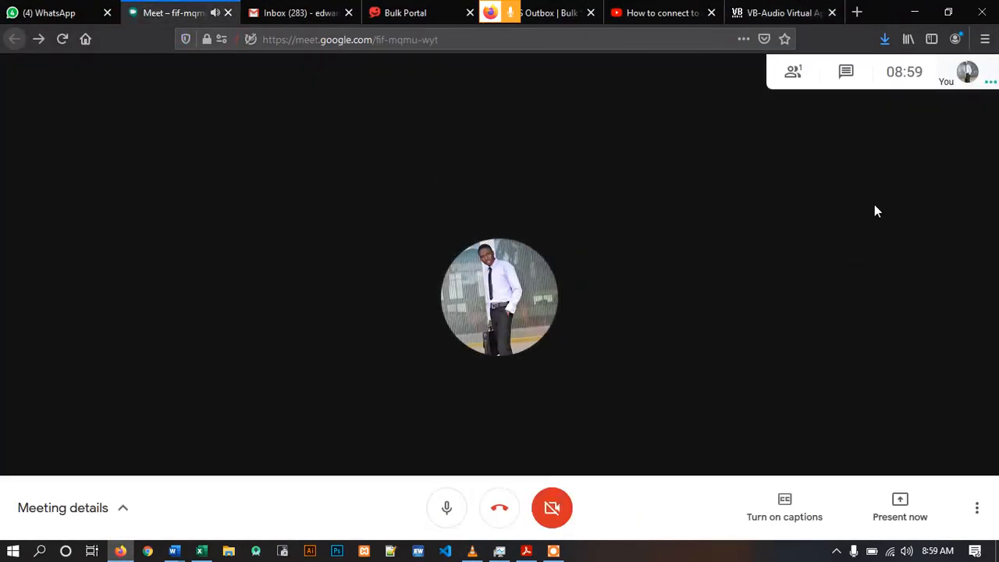
{"action": "mouse_move", "coordinate": [978, 511]}
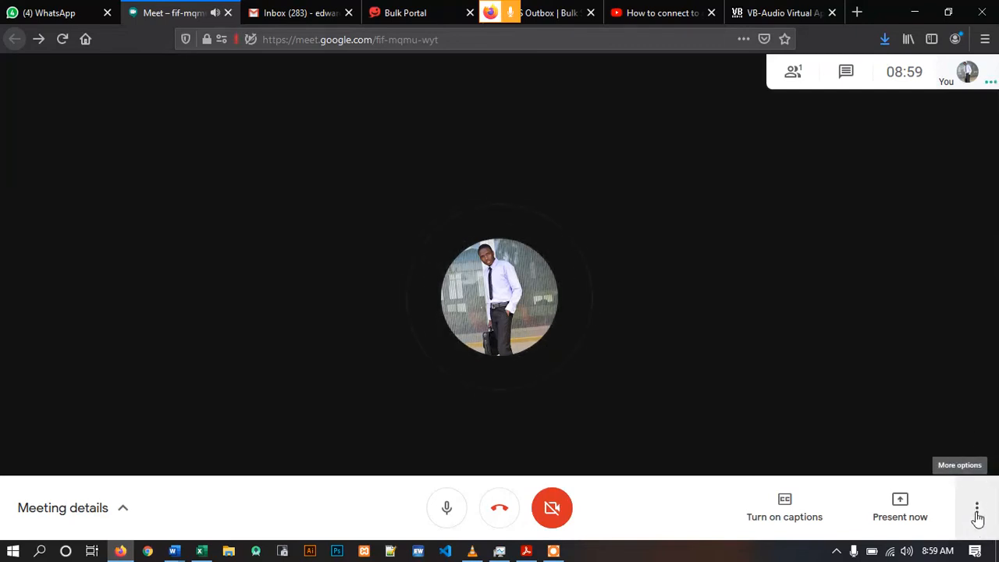
Select CABLE Output as the Meet microphone in Settings and allow microphone access.
{"action": "left_click", "coordinate": [978, 511]}
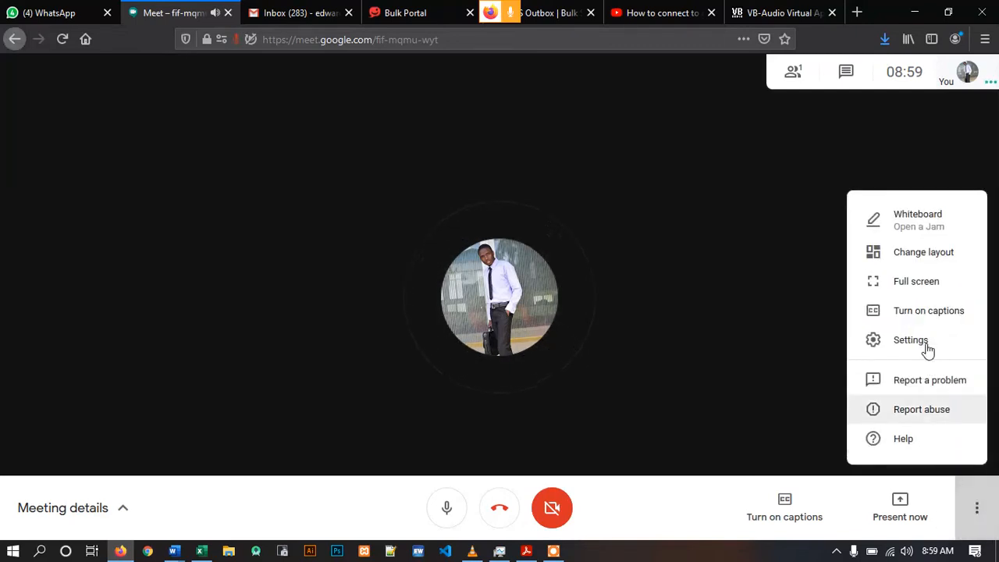
{"action": "left_click", "coordinate": [910, 340]}
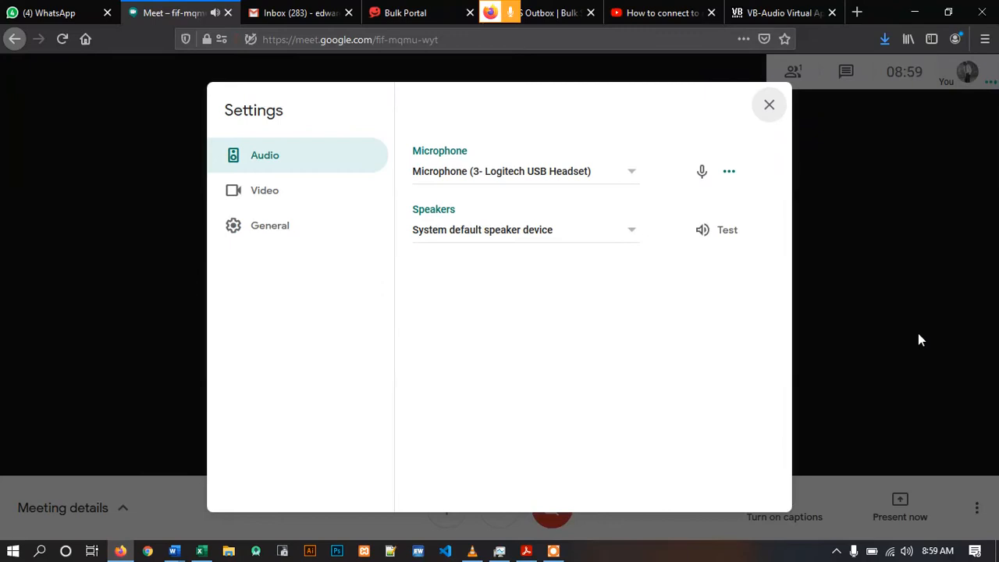
{"action": "left_click", "coordinate": [631, 171]}
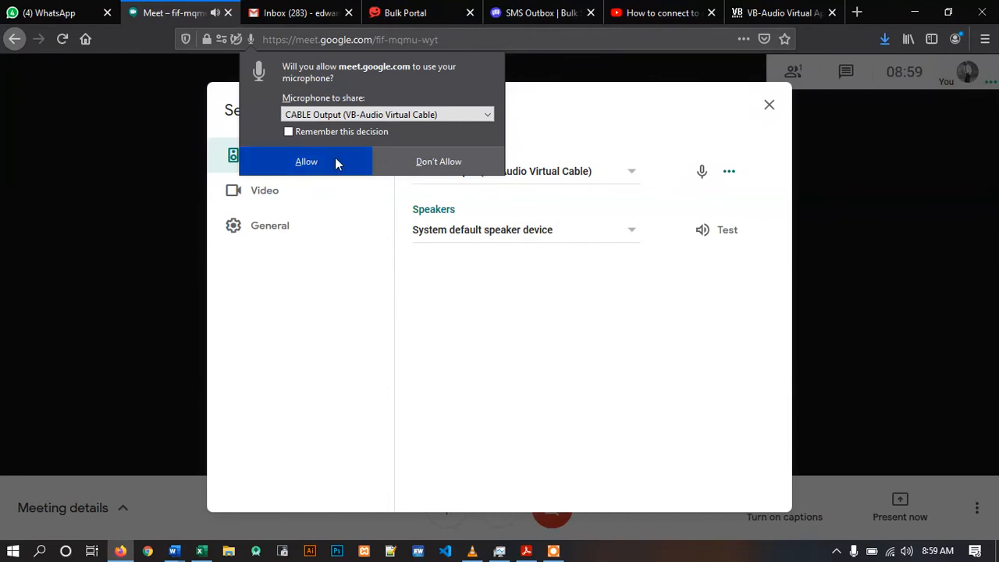
{"action": "left_click", "coordinate": [306, 162]}
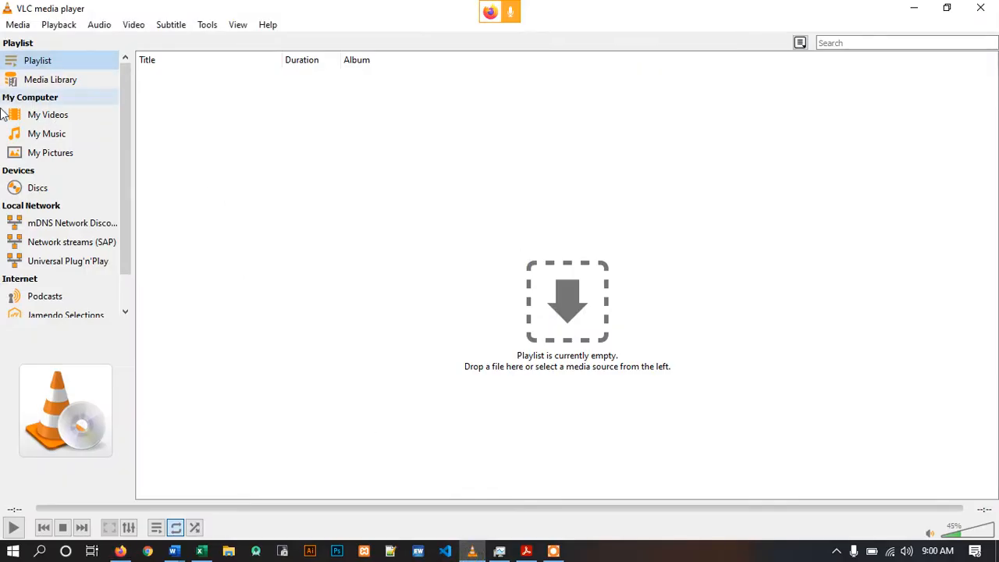
Reopen 'In Christ Alone - Celtic Worship' from VLC's Open Recent Media list.
{"action": "left_click", "coordinate": [14, 24]}
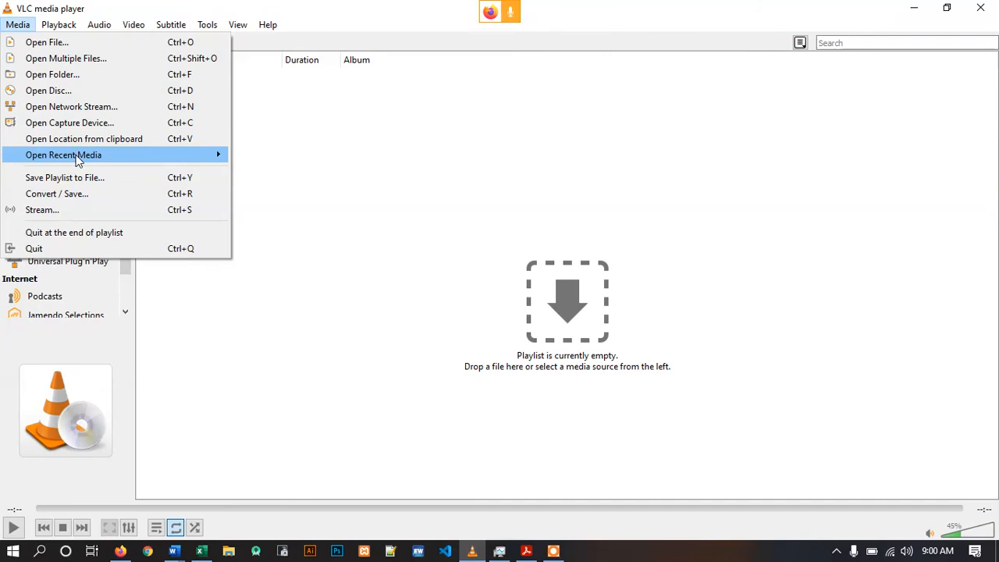
{"action": "mouse_move", "coordinate": [69, 123]}
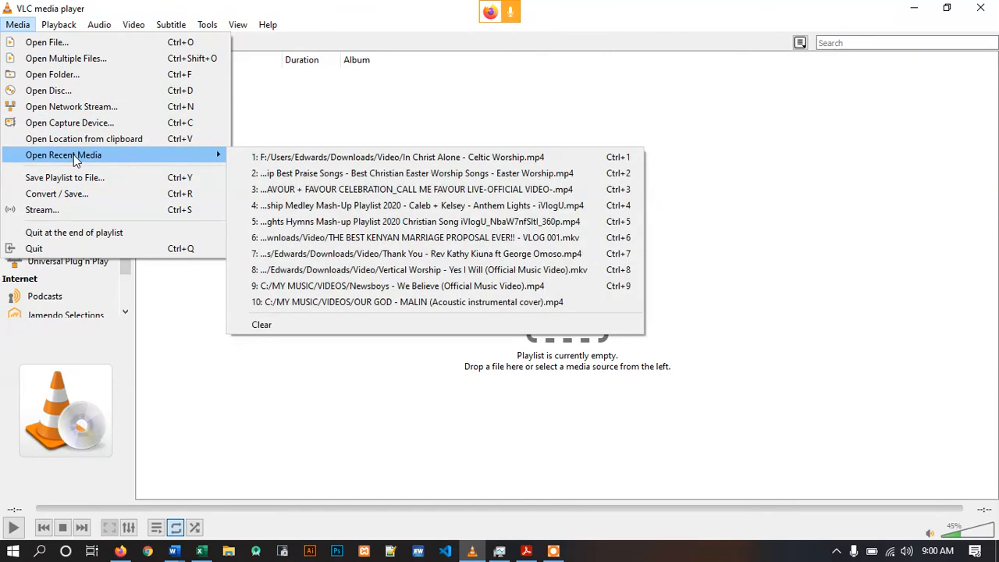
{"action": "mouse_move", "coordinate": [359, 178]}
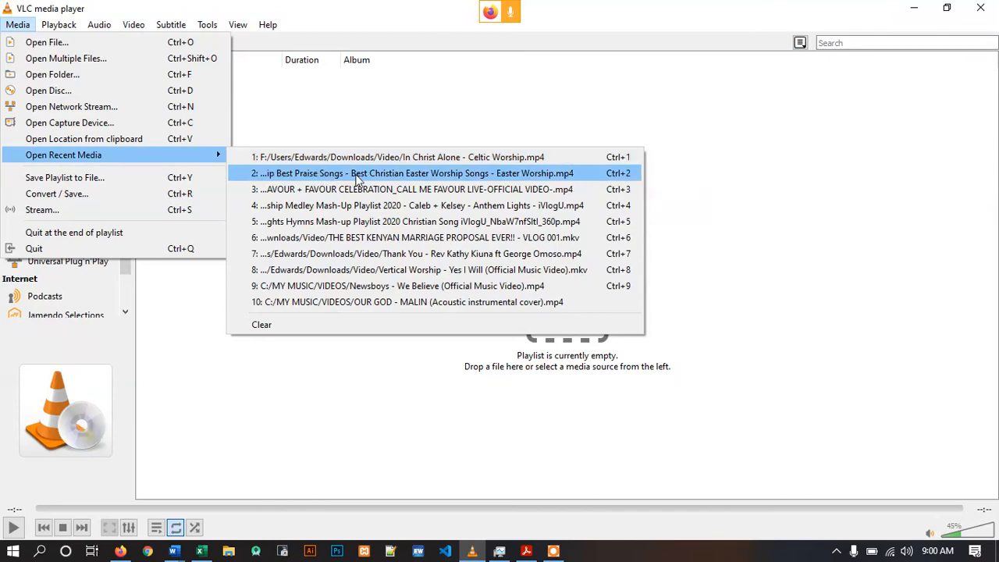
{"action": "left_click", "coordinate": [398, 157]}
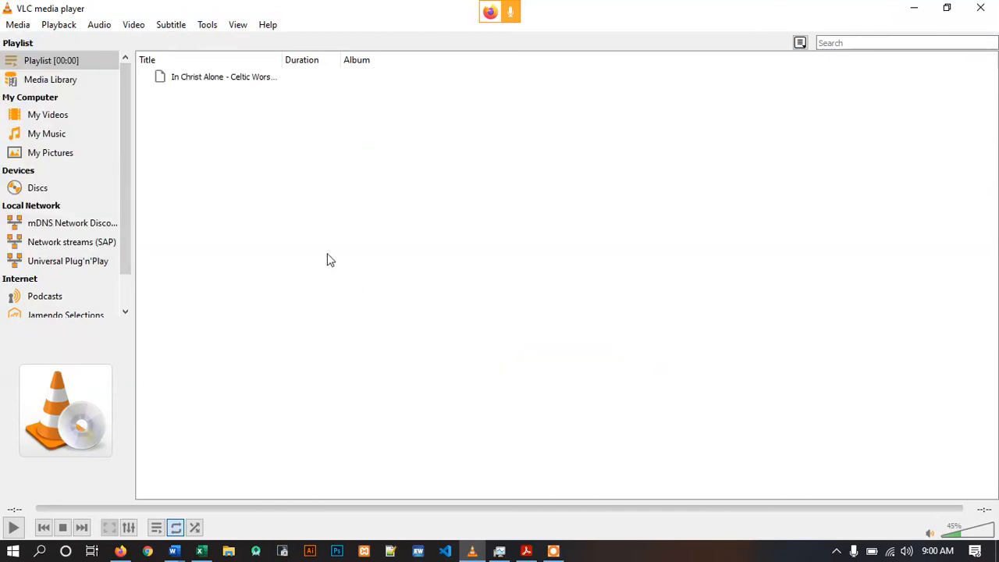